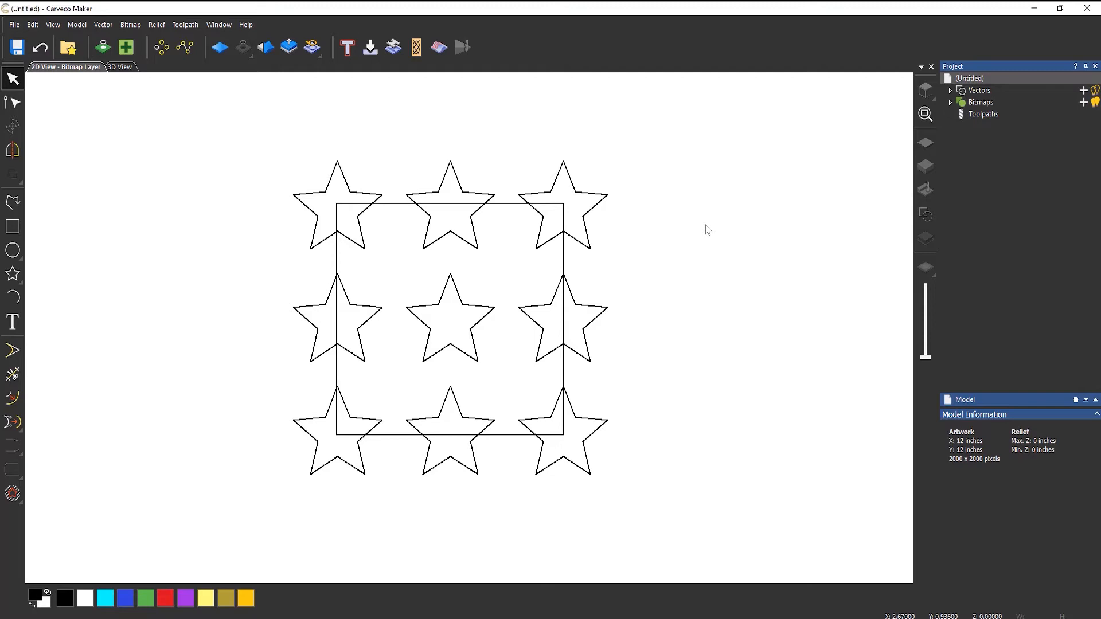
{"action": "mouse_move", "coordinate": [628, 254]}
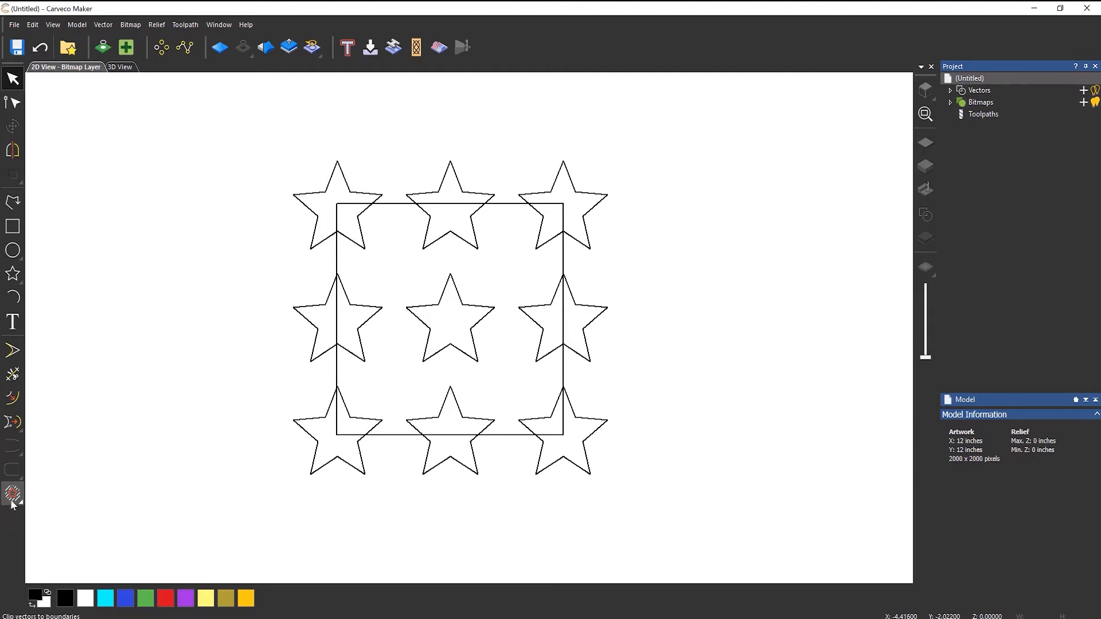
Step: Start the Vector Clipping tool from the left toolbar for the star grid
{"action": "left_click", "coordinate": [12, 494]}
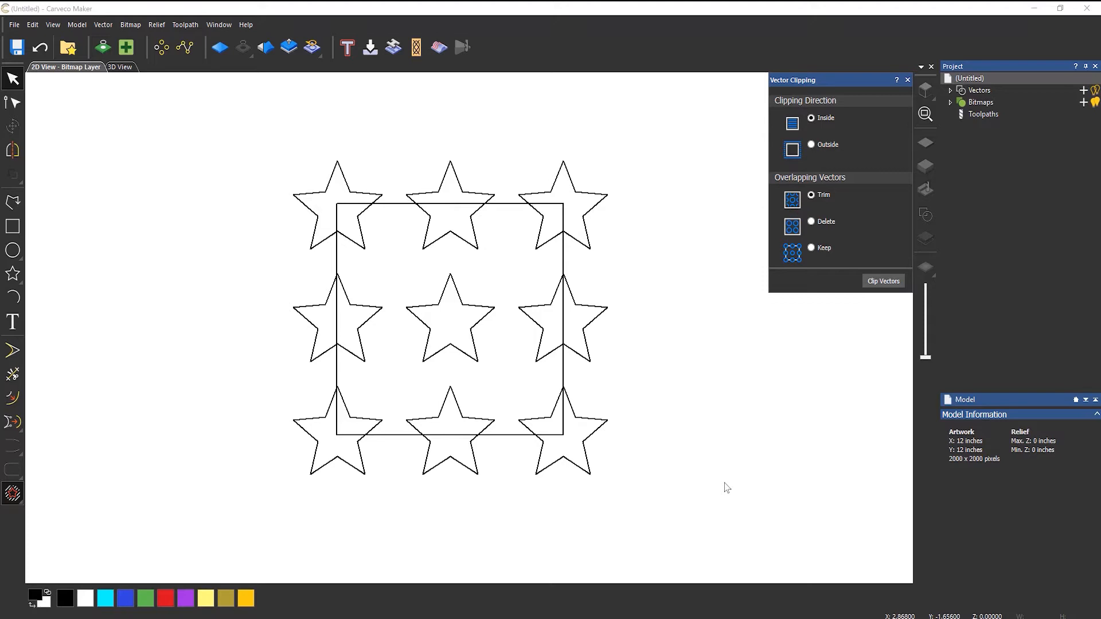
{"action": "mouse_move", "coordinate": [339, 255]}
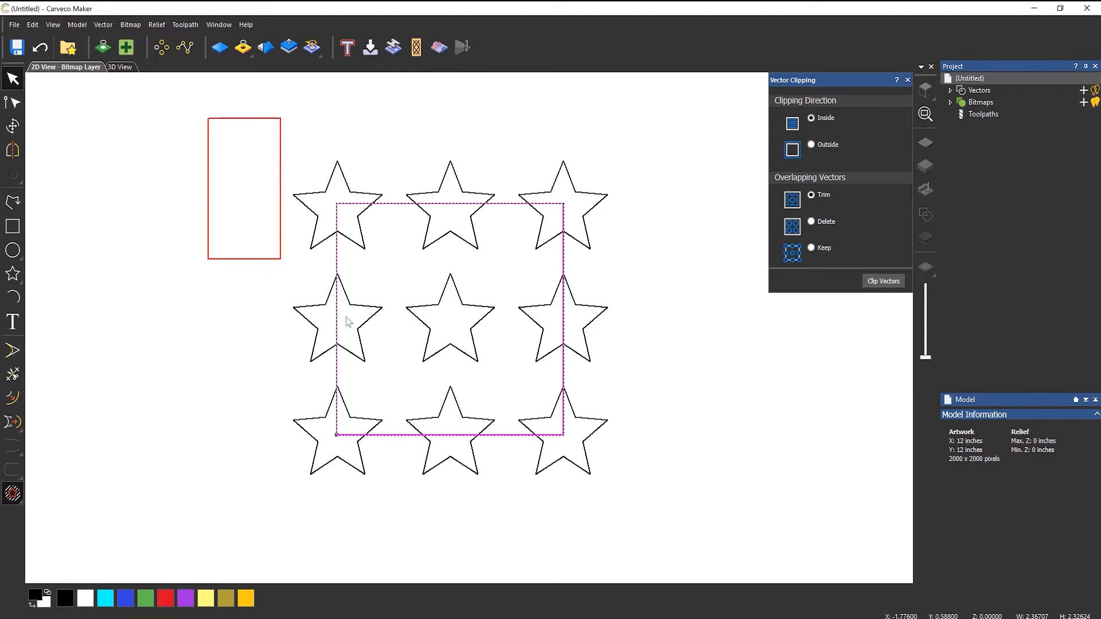
Step: Window-select the square boundary together with all nine stars
{"action": "left_click_drag", "start_coordinate": [279, 243], "coordinate": [699, 537]}
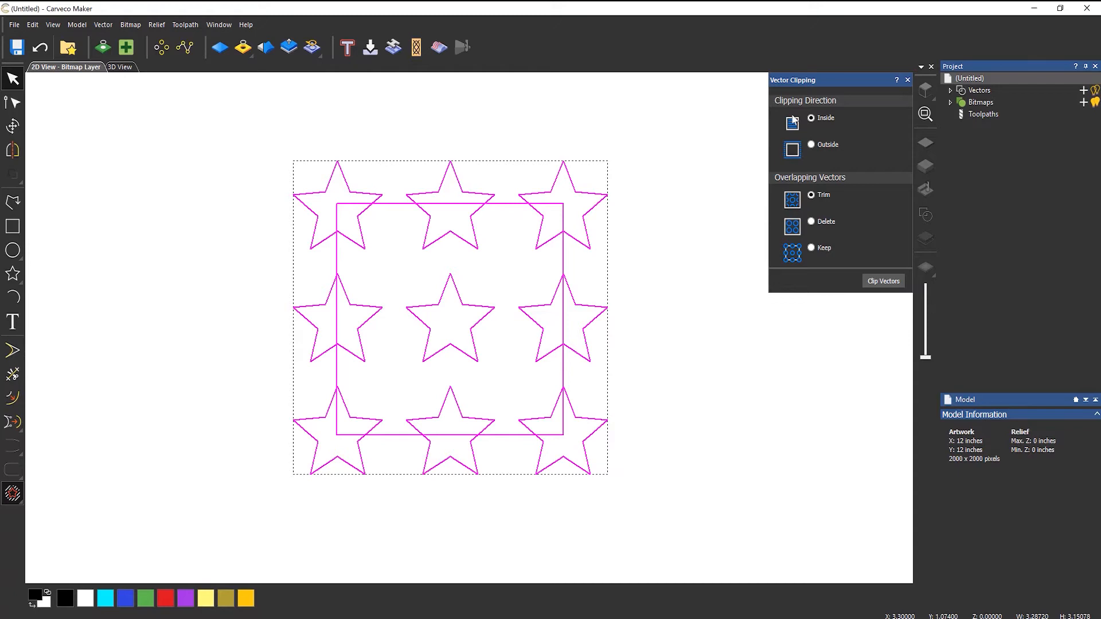
{"action": "mouse_move", "coordinate": [465, 377]}
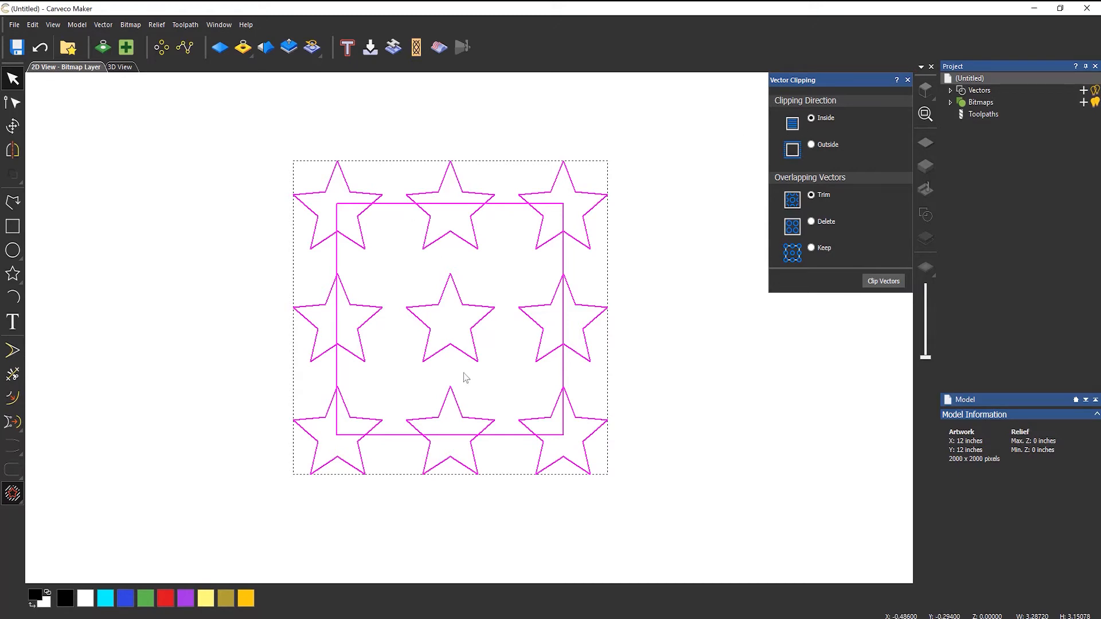
{"action": "mouse_move", "coordinate": [600, 357]}
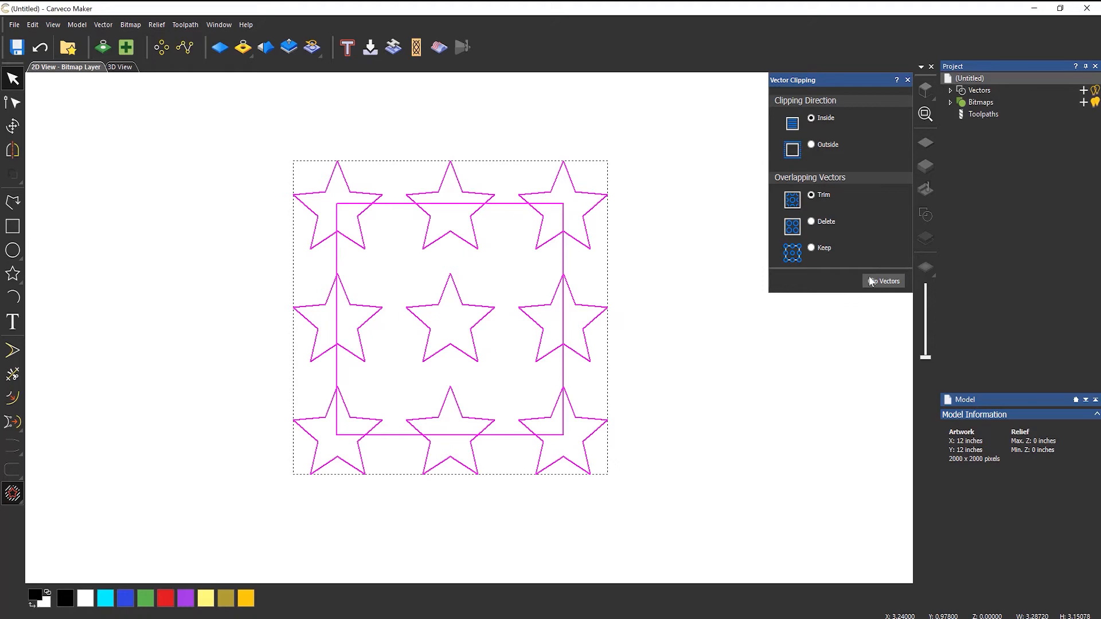
{"action": "left_click", "coordinate": [883, 281]}
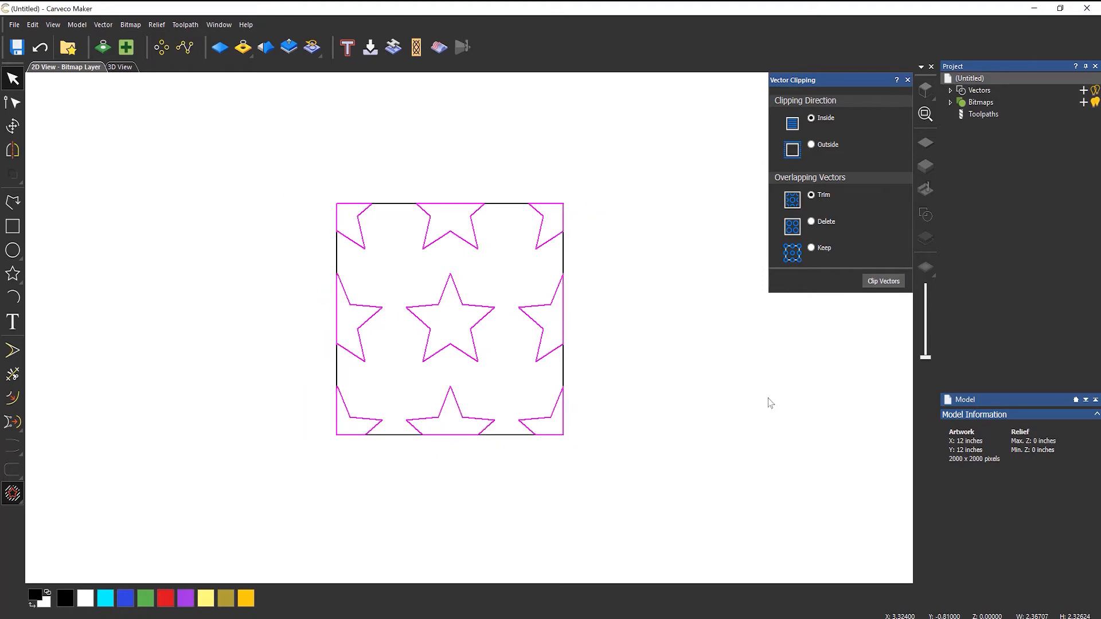
{"action": "mouse_move", "coordinate": [566, 371]}
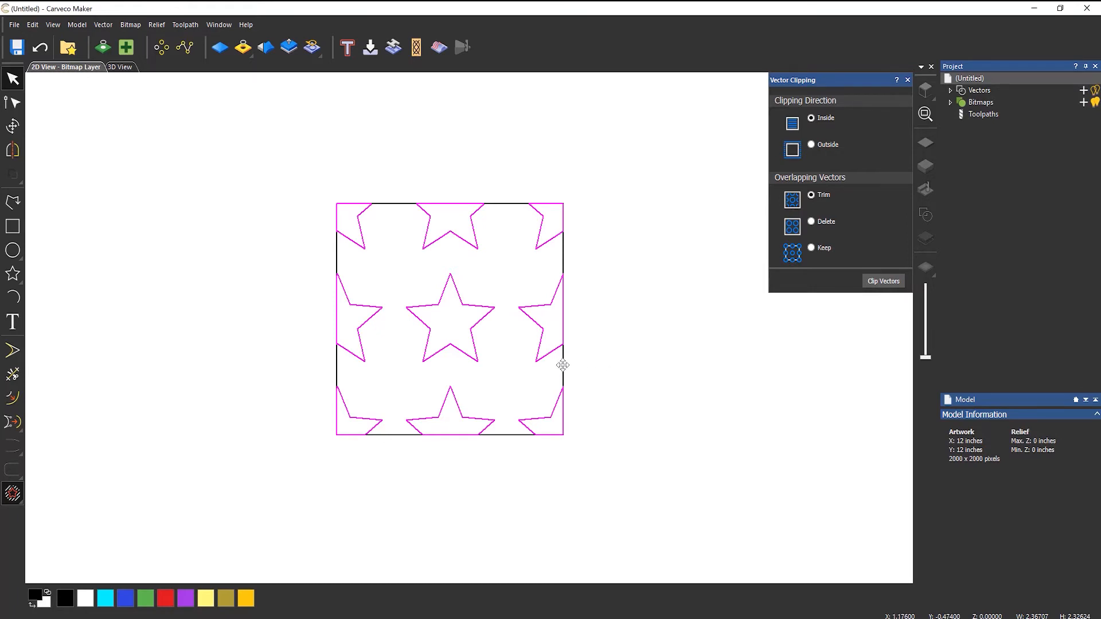
{"action": "mouse_move", "coordinate": [620, 375]}
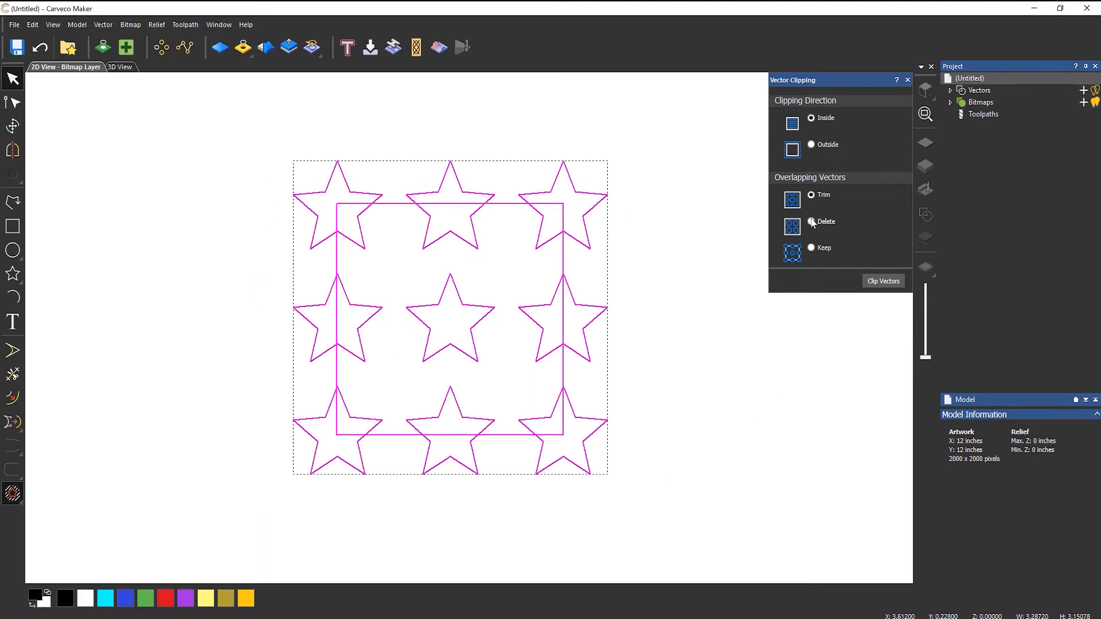
Step: Choose Delete for overlapping vectors and clear the selection before reselecting
{"action": "left_click", "coordinate": [811, 222]}
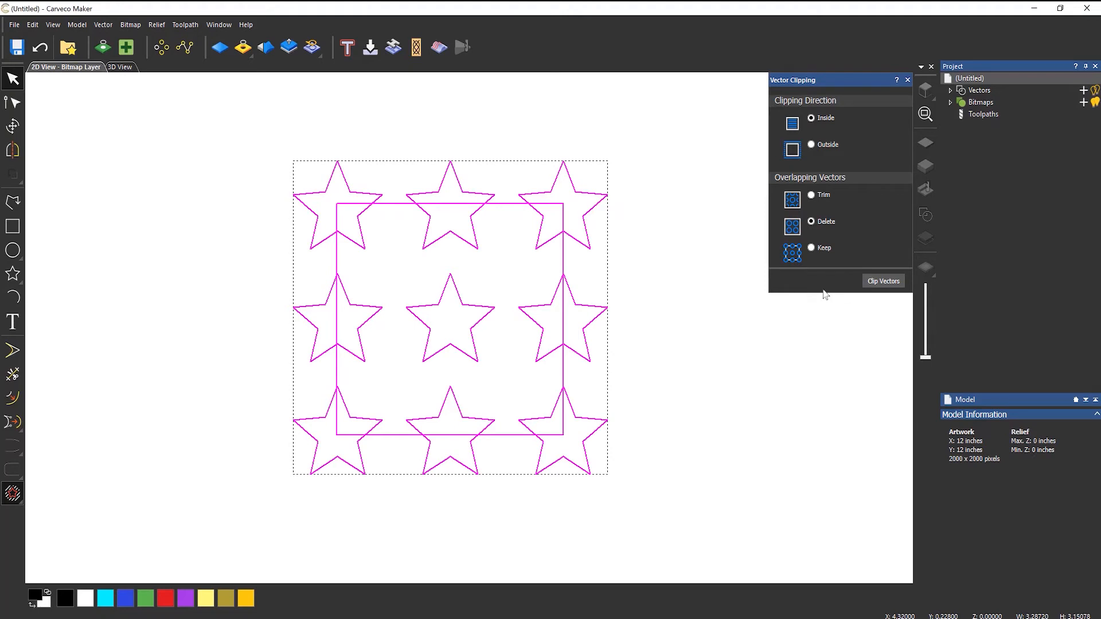
{"action": "left_click", "coordinate": [883, 281]}
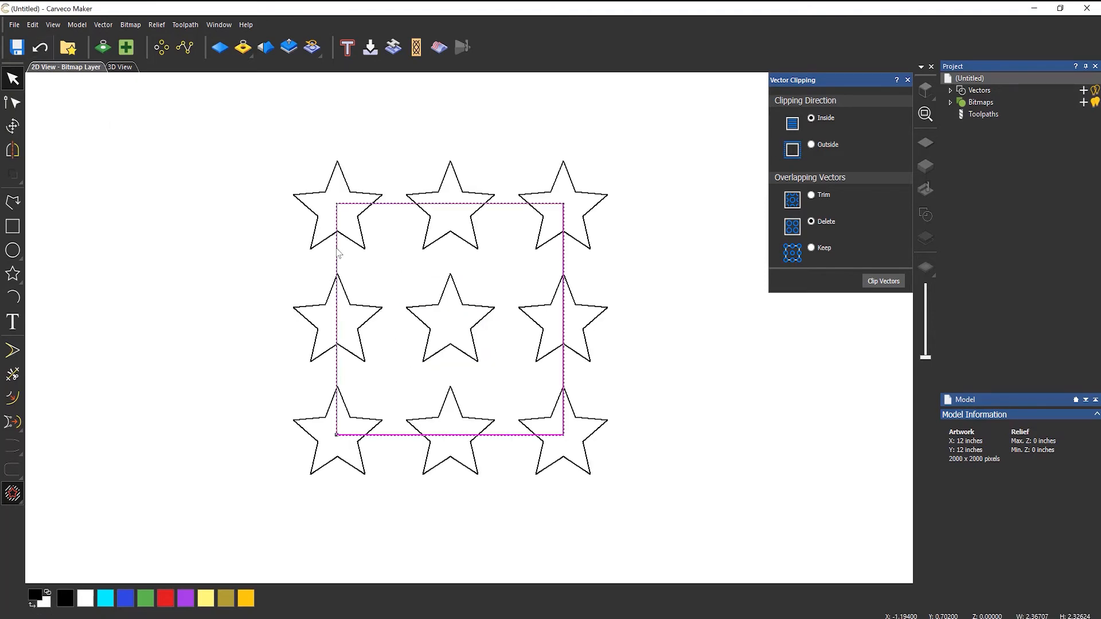
{"action": "mouse_move", "coordinate": [246, 140]}
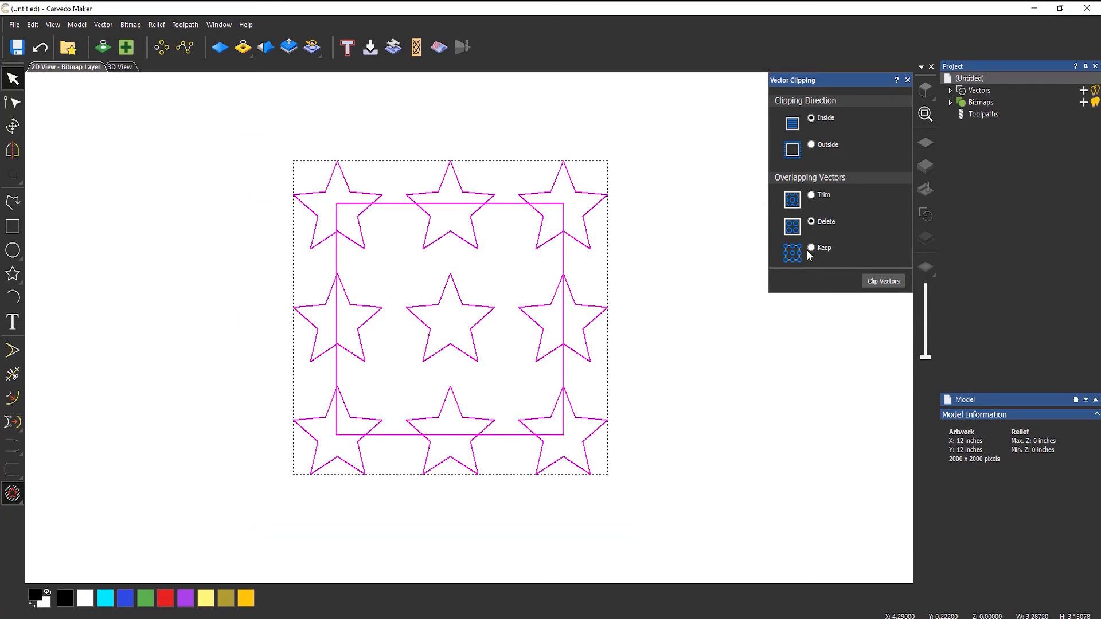
Step: Choose Keep for overlapping vectors and drag the square's lower-left node inward
{"action": "left_click", "coordinate": [811, 248]}
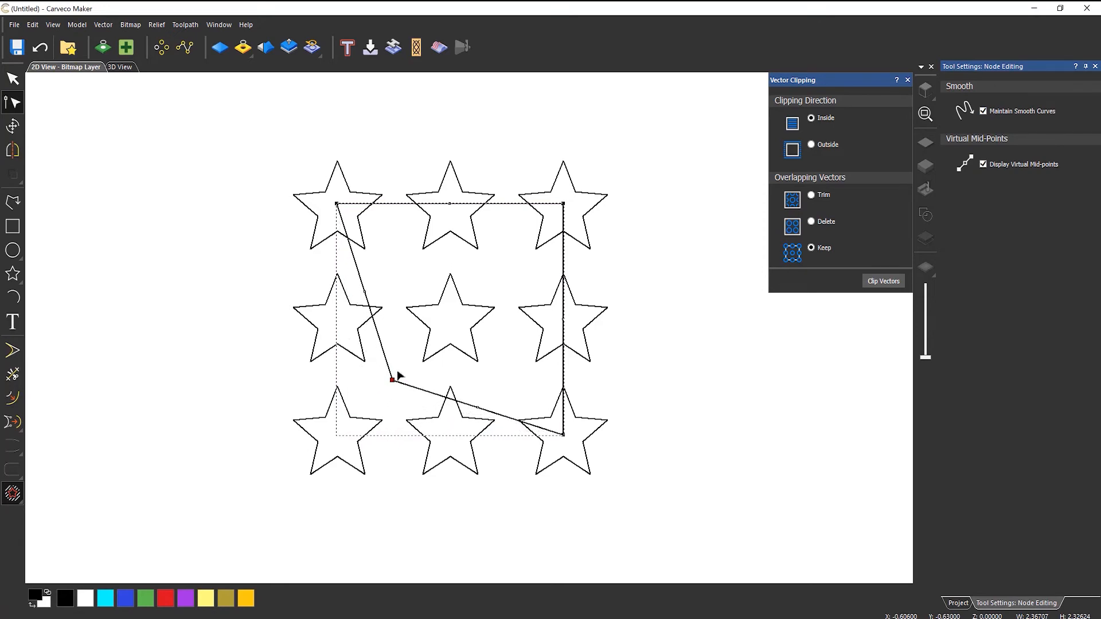
{"action": "left_click_drag", "start_coordinate": [391, 380], "coordinate": [420, 353]}
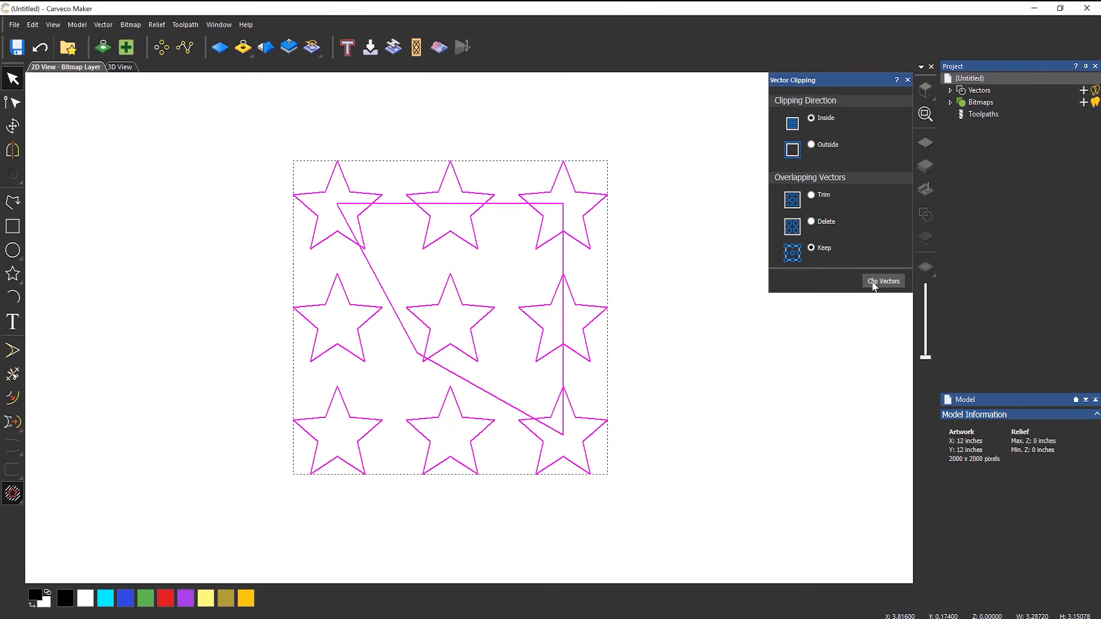
{"action": "mouse_move", "coordinate": [357, 321]}
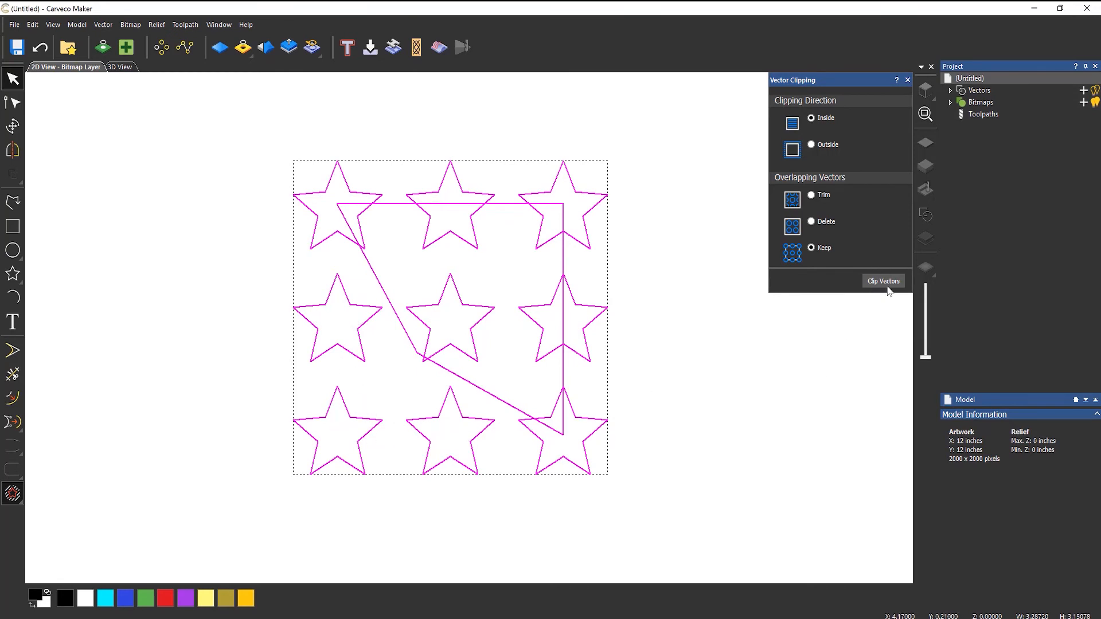
Step: Apply the clip with Keep, then undo back to the plain square and whole stars
{"action": "left_click", "coordinate": [883, 281]}
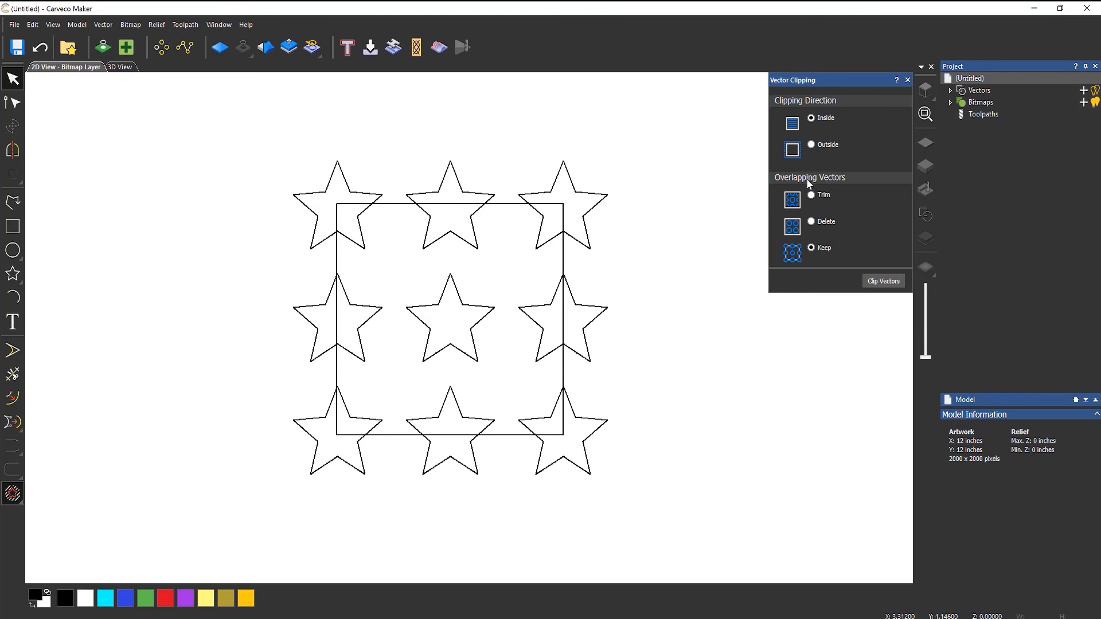
{"action": "mouse_move", "coordinate": [729, 177]}
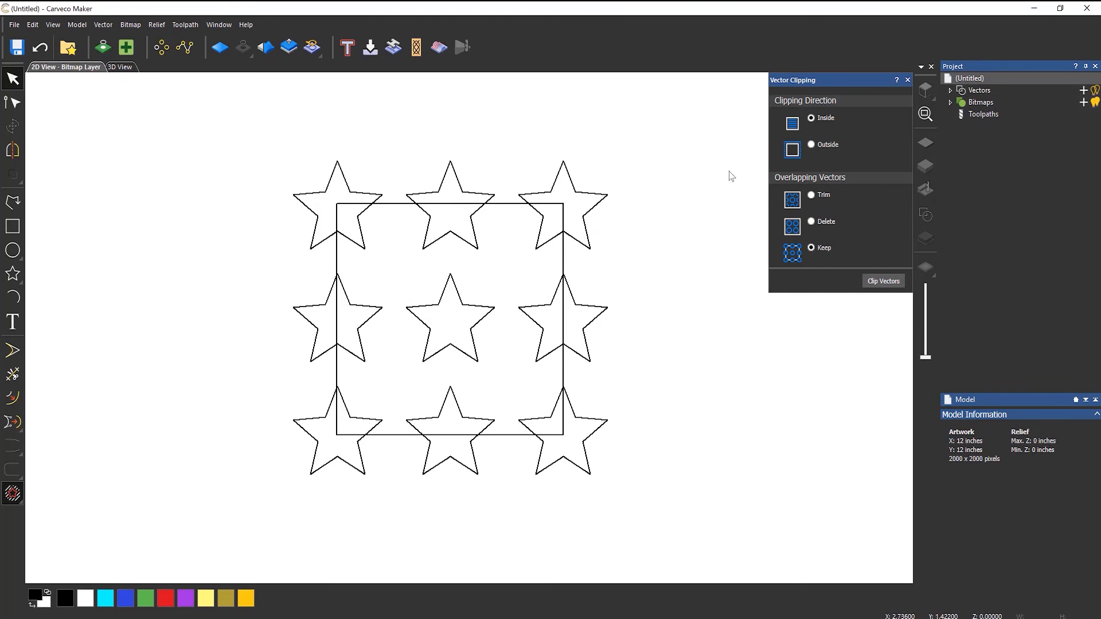
Step: Clip all vectors with Outside and Trim, removing star parts inside the square
{"action": "left_click", "coordinate": [811, 195]}
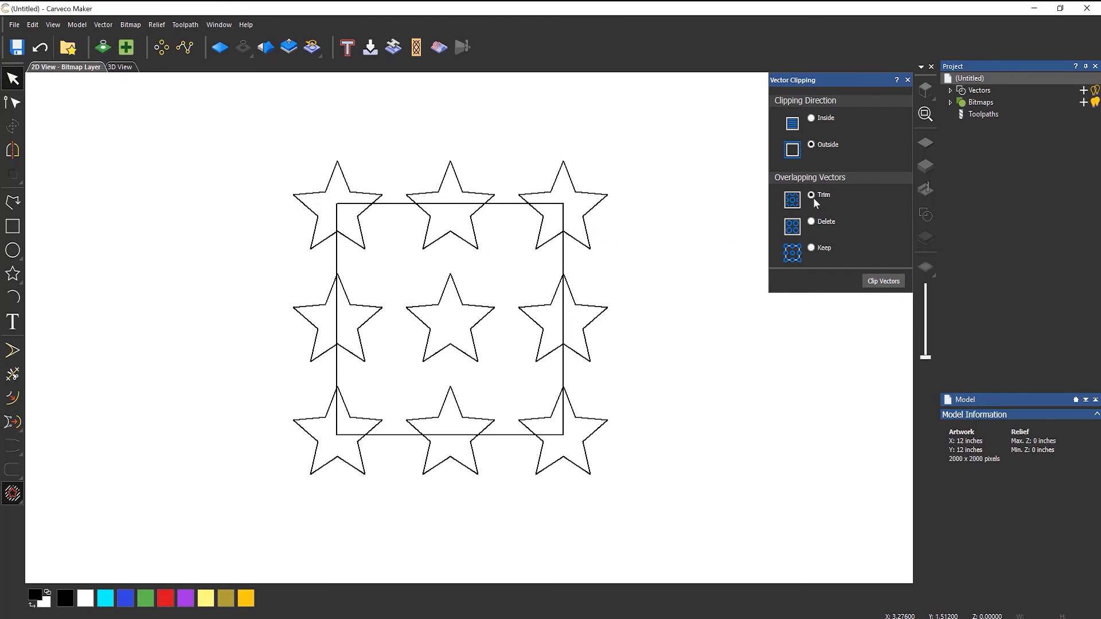
{"action": "mouse_move", "coordinate": [339, 258]}
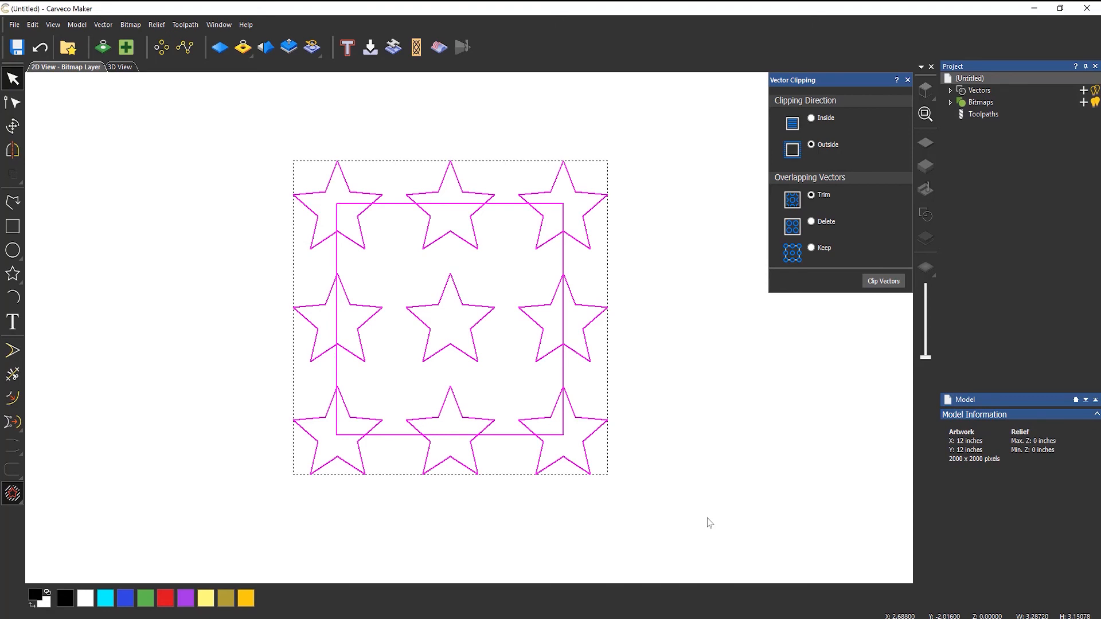
{"action": "left_click", "coordinate": [883, 281]}
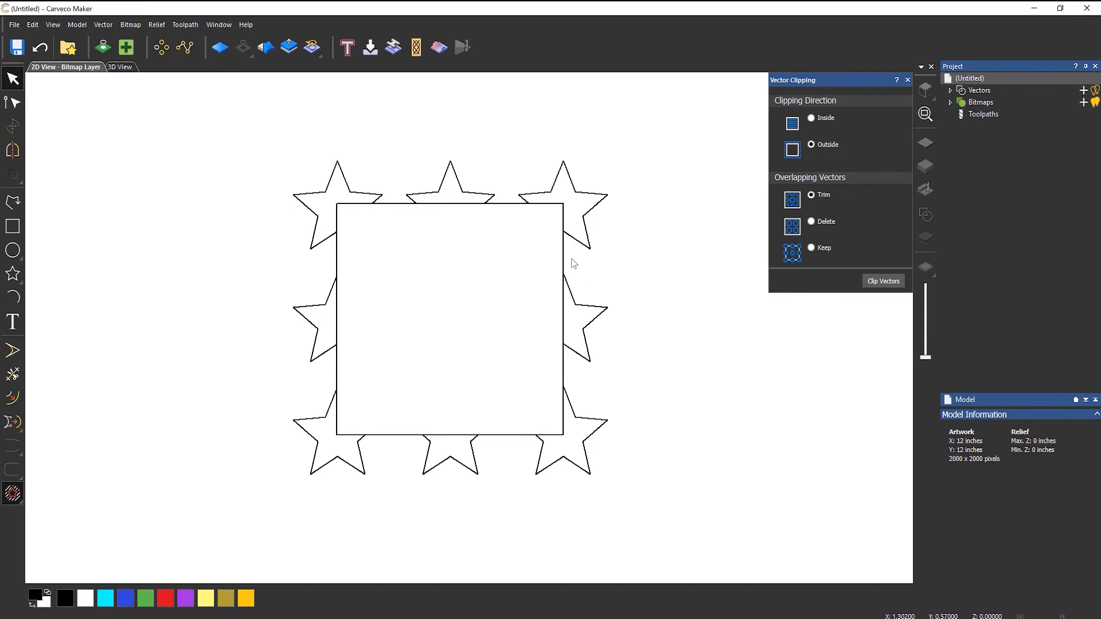
Step: Select the square boundary and delete it, leaving only the outer star fragments
{"action": "left_click", "coordinate": [449, 316]}
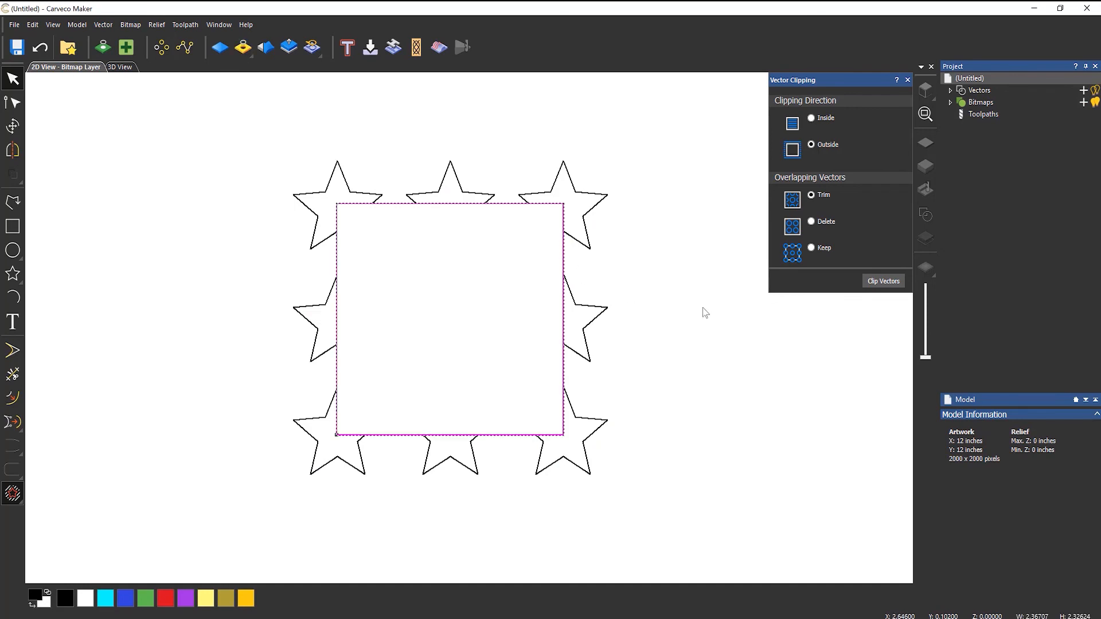
{"action": "left_click", "coordinate": [884, 281]}
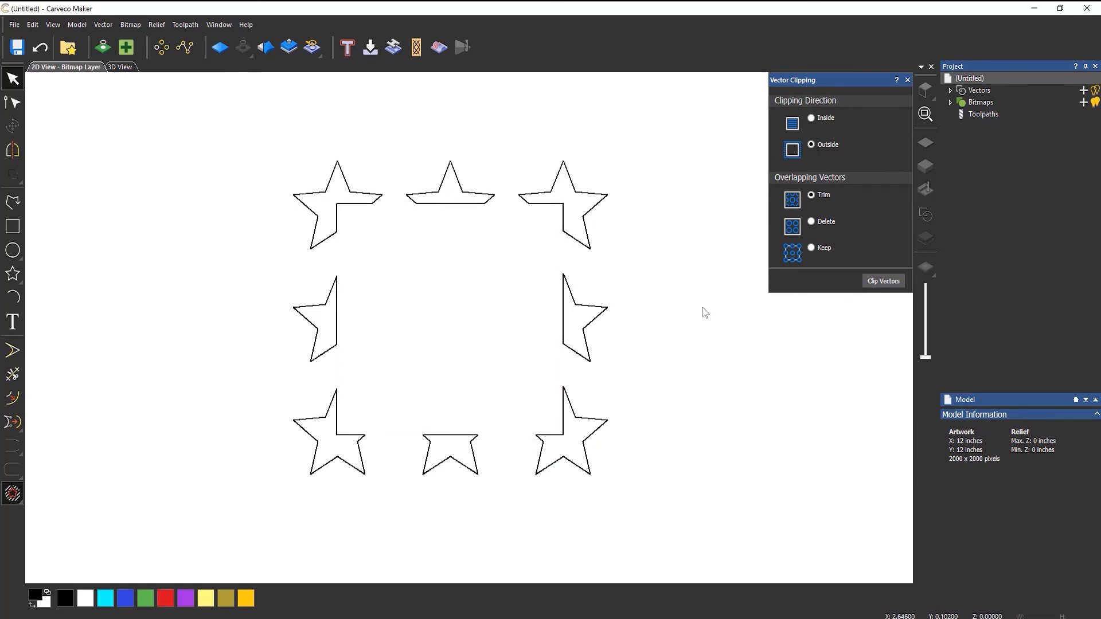